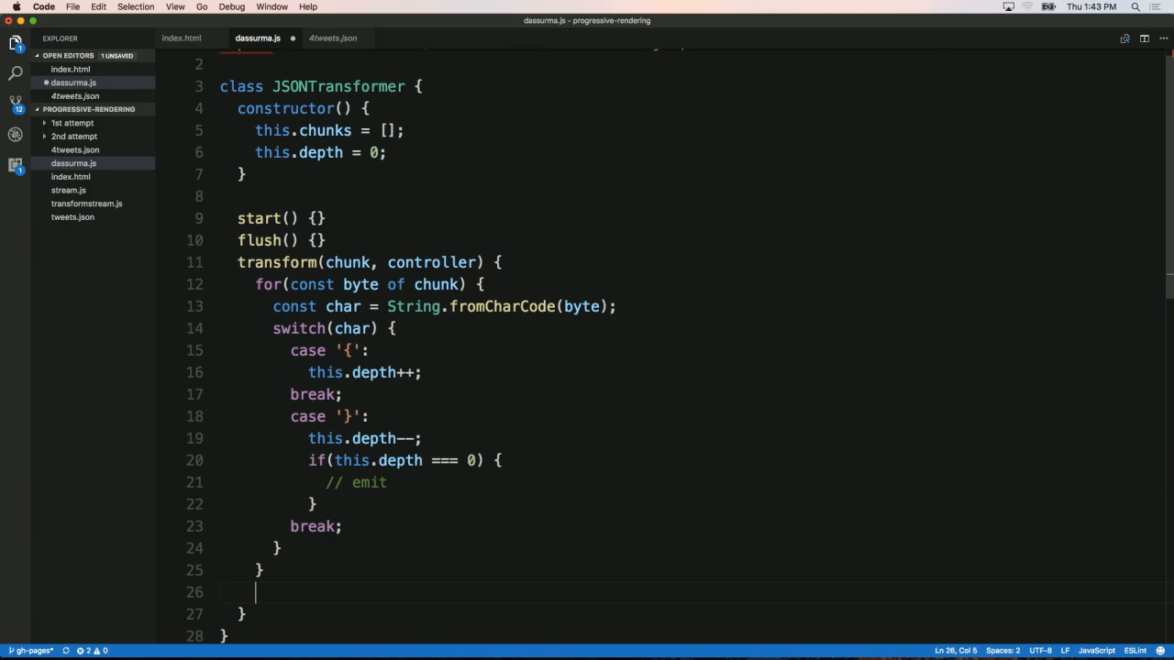
text(this.chunks.)
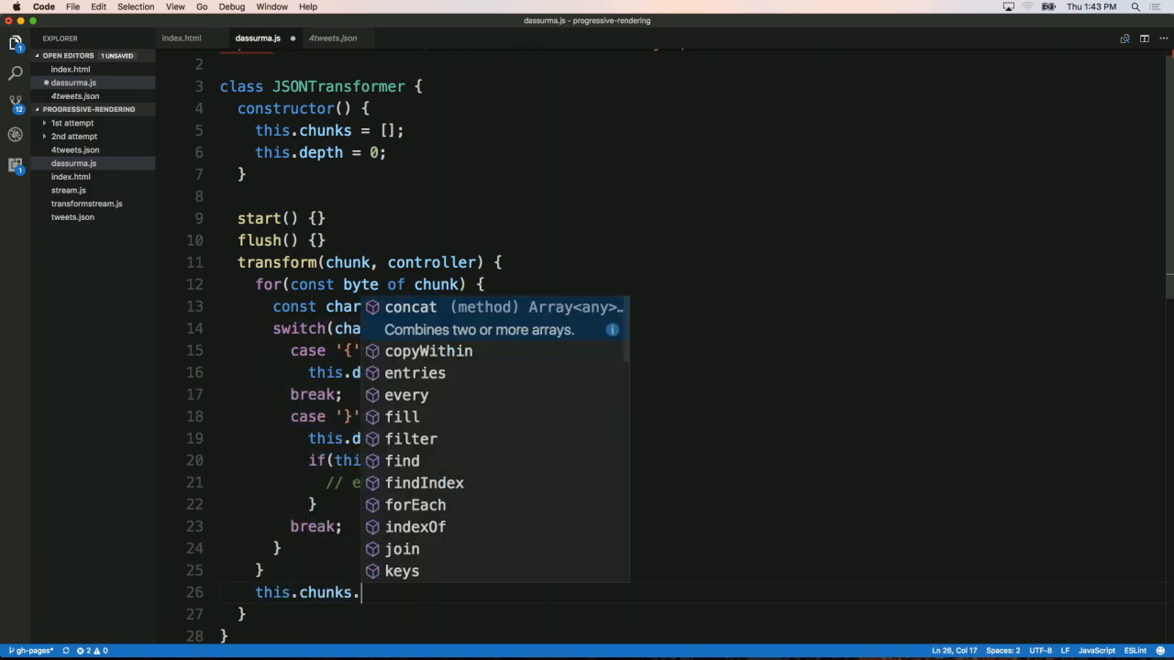
text(push*)
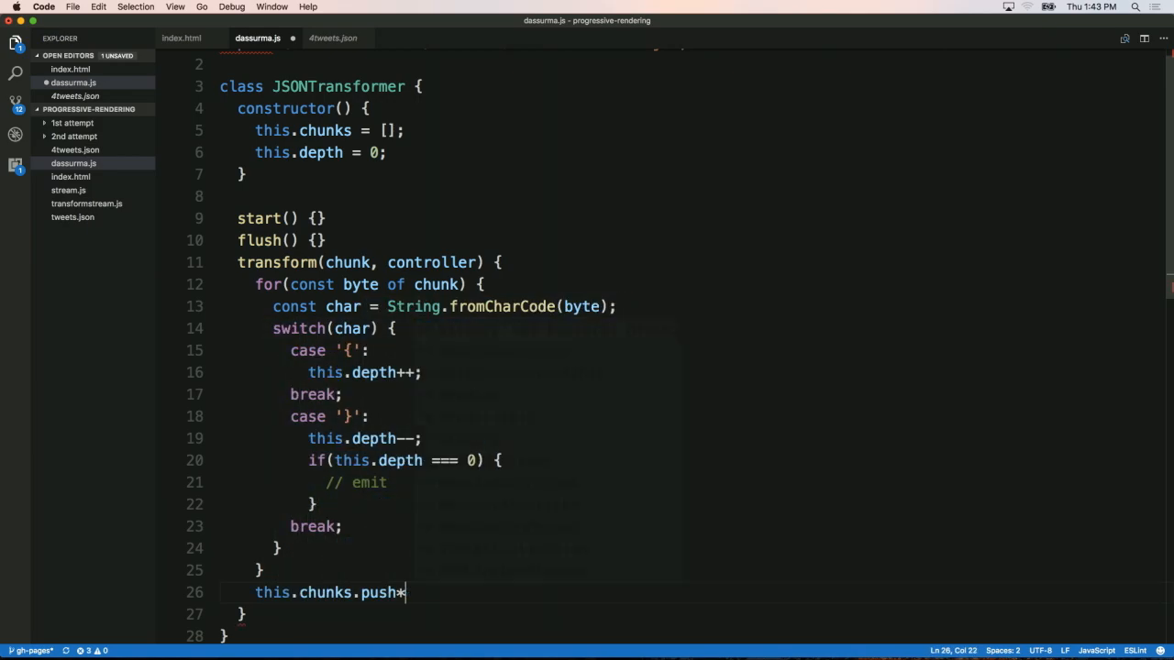
text((chi)
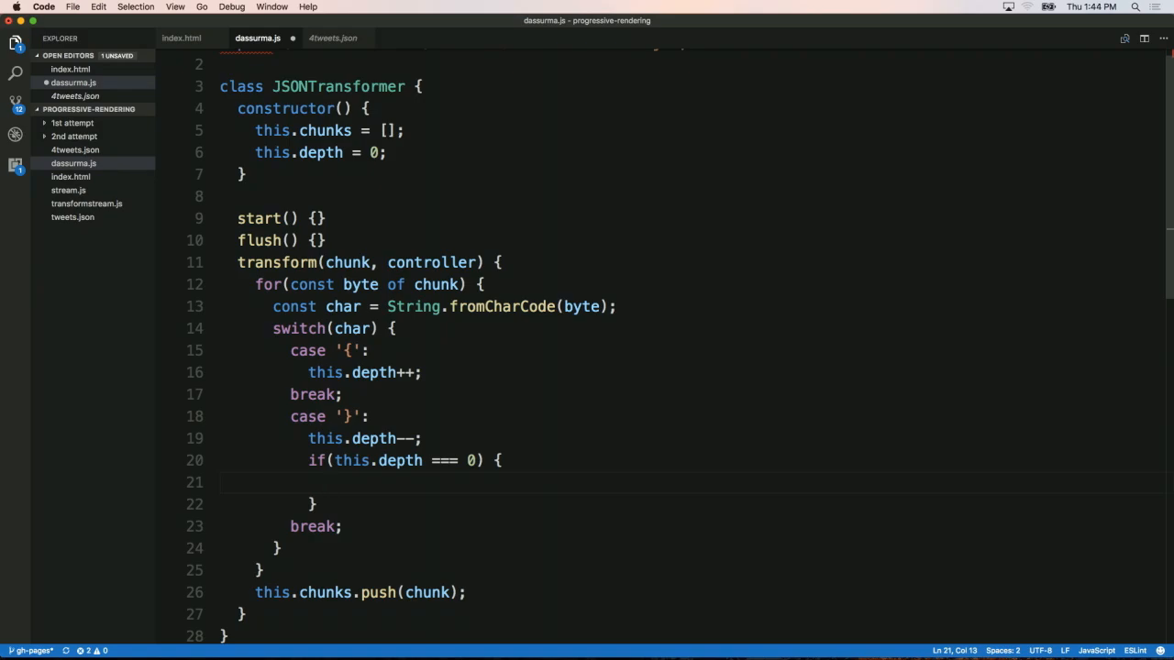
text(const tail = new U)
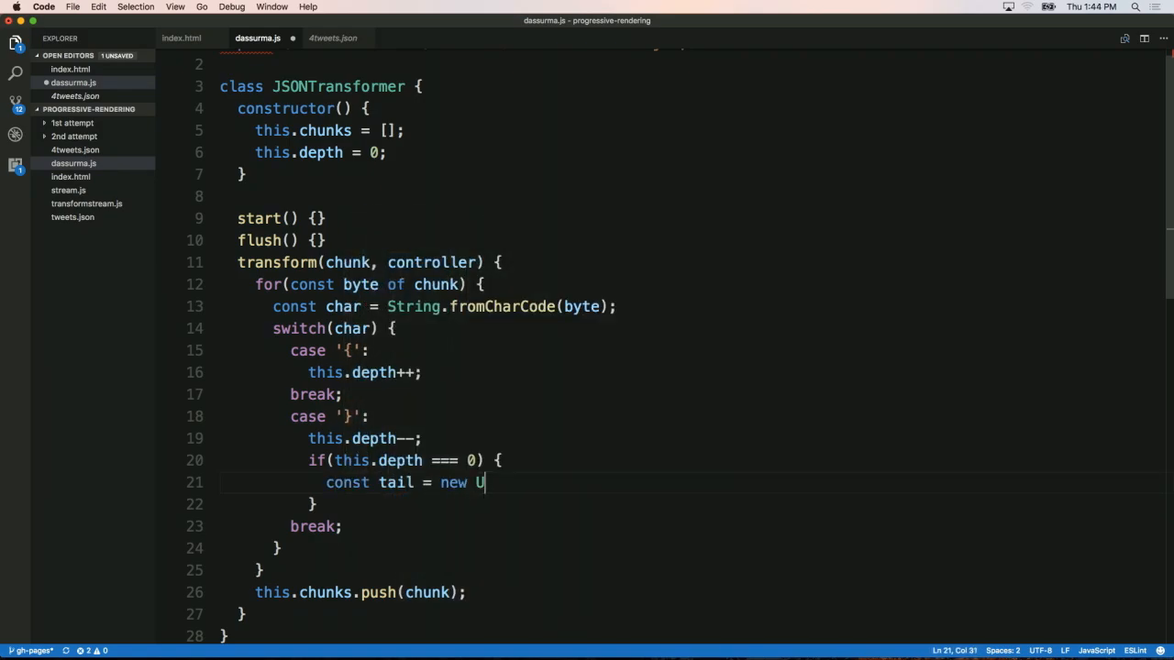
text(int8())
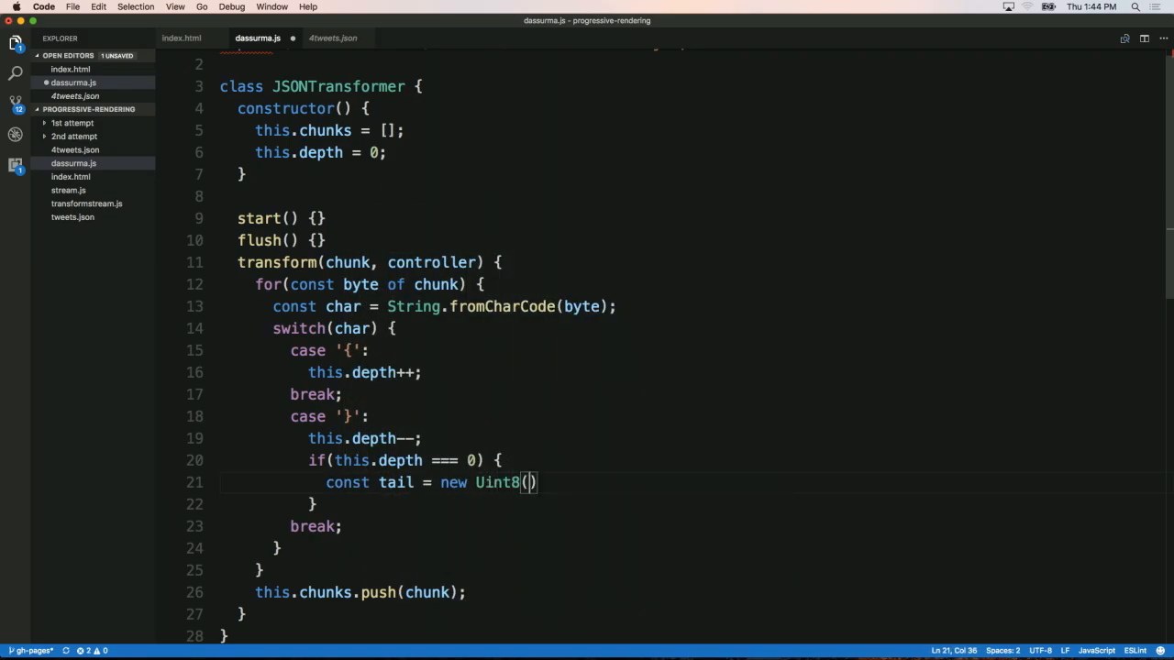
text(Array)
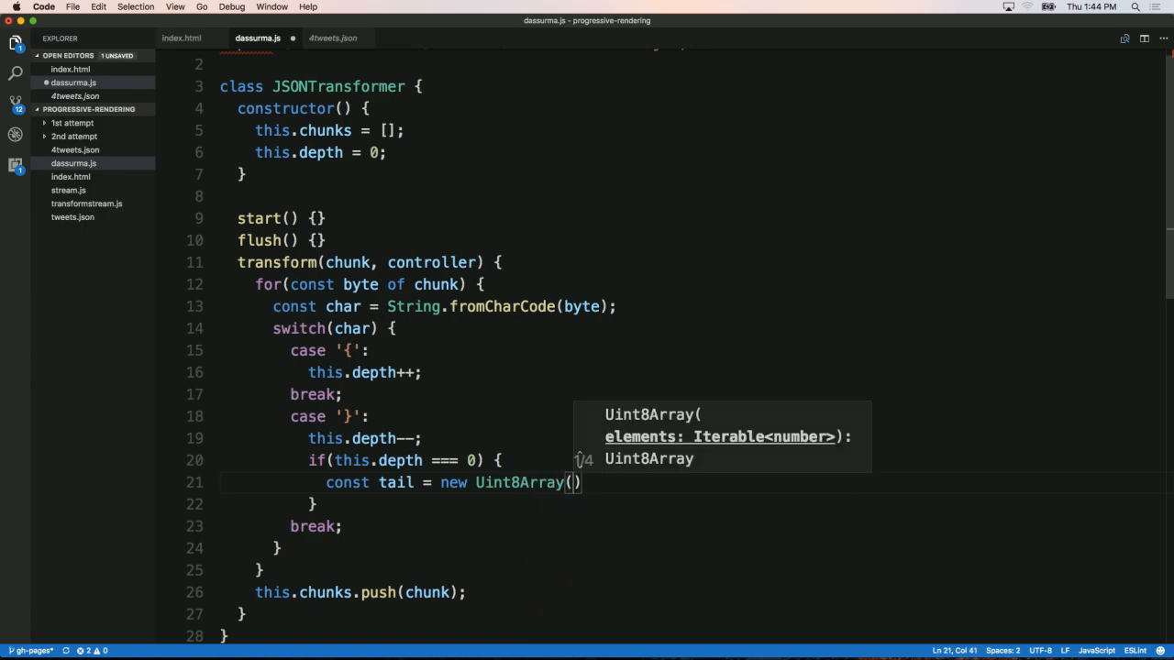